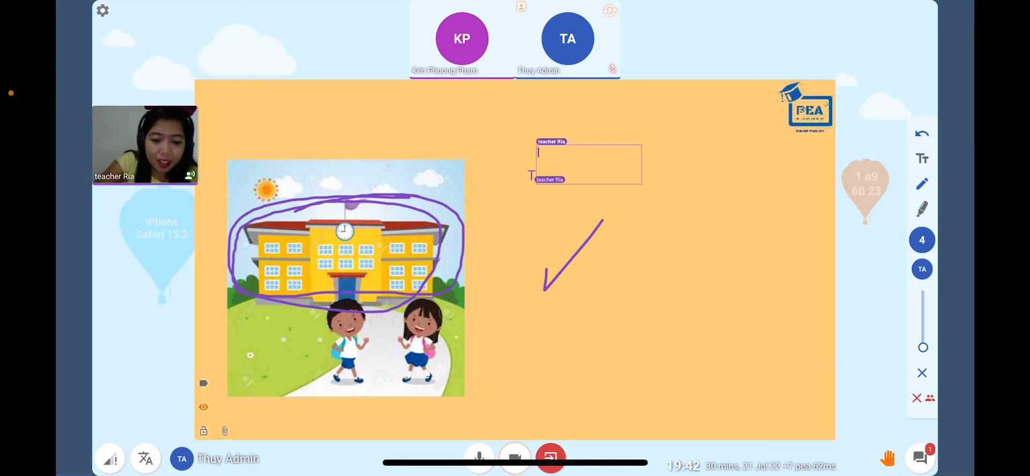
# Write the caption 'It is a school.' beside the circled school picture.
pyautogui.write('It is')
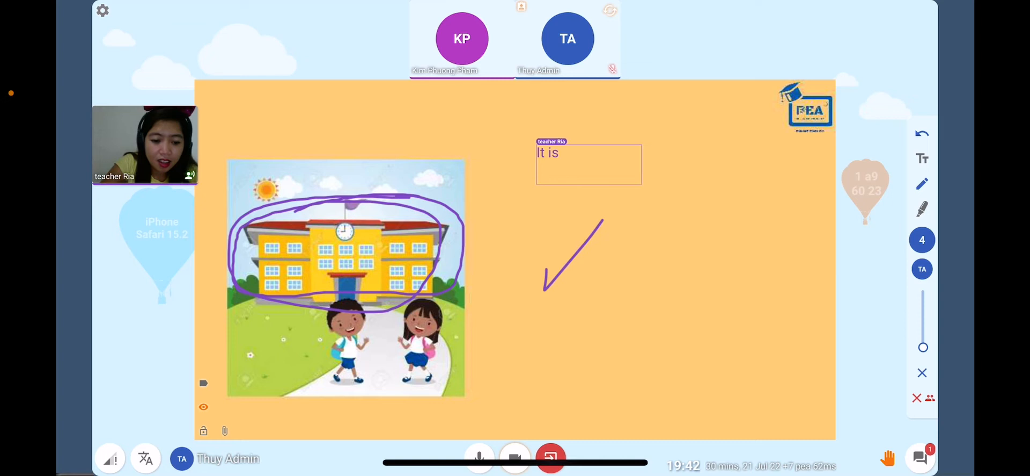
pyautogui.write('a school.')
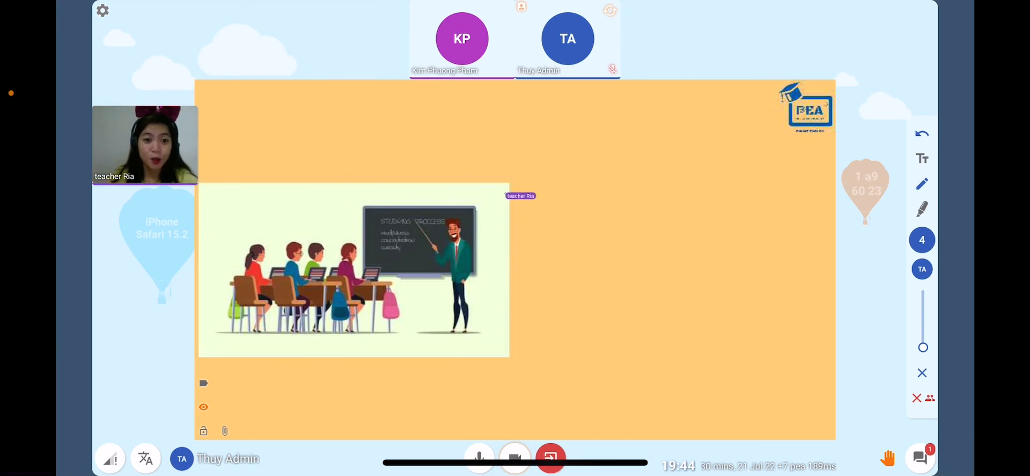
# Draw purple loops around the classroom picture and around the students and teacher.
pyautogui.moveTo(195, 351); pyautogui.dragTo(505, 195)
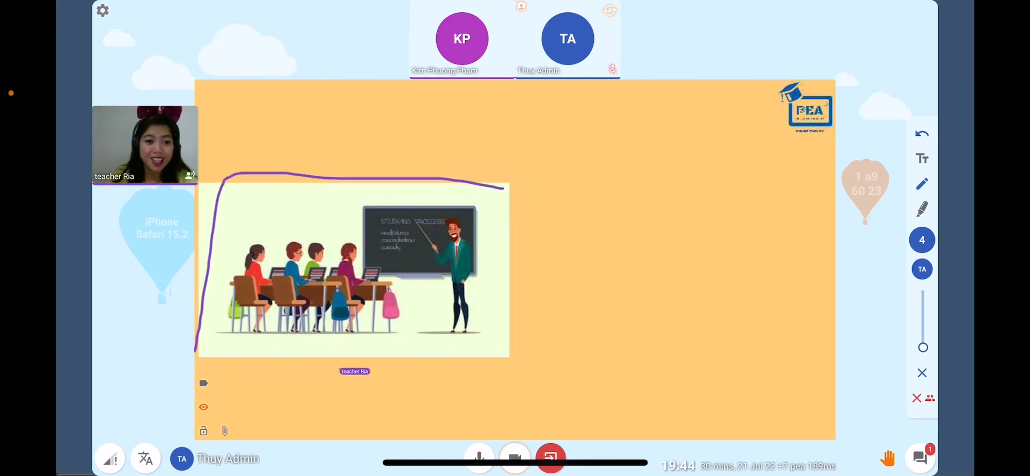
pyautogui.moveTo(504, 190); pyautogui.dragTo(520, 335)
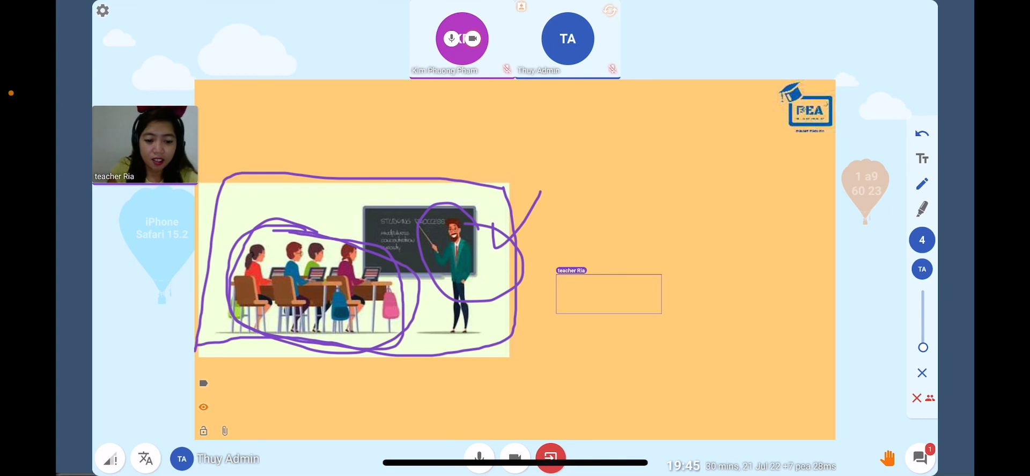
# Write the caption 'There are students' in the box beside the classroom picture.
pyautogui.write('There a')
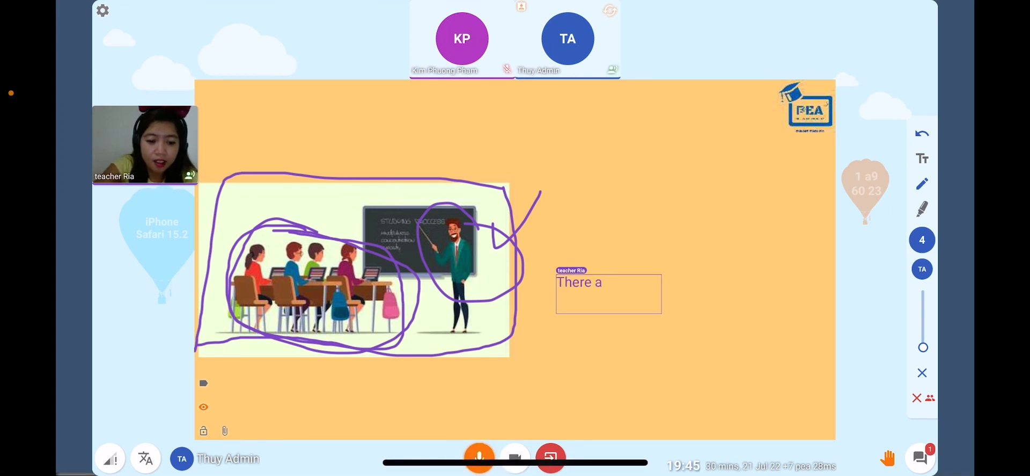
pyautogui.write('re')
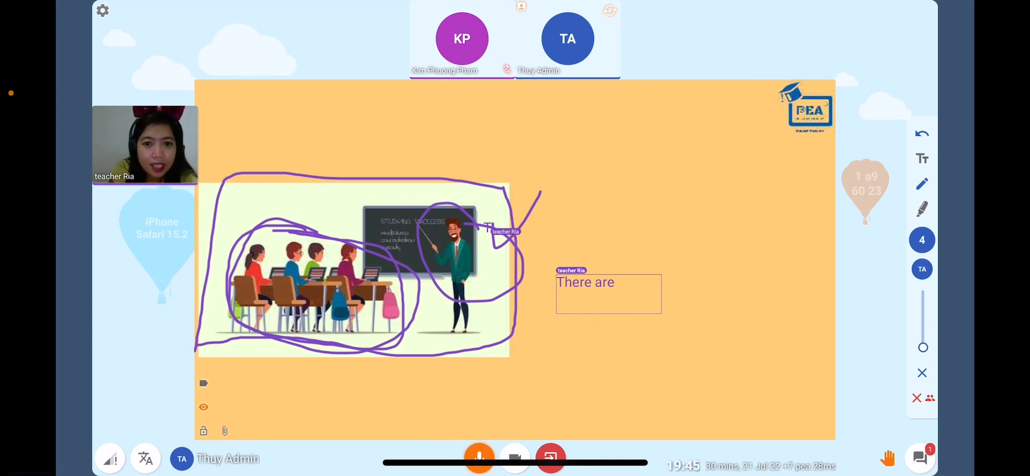
pyautogui.click(479, 457)
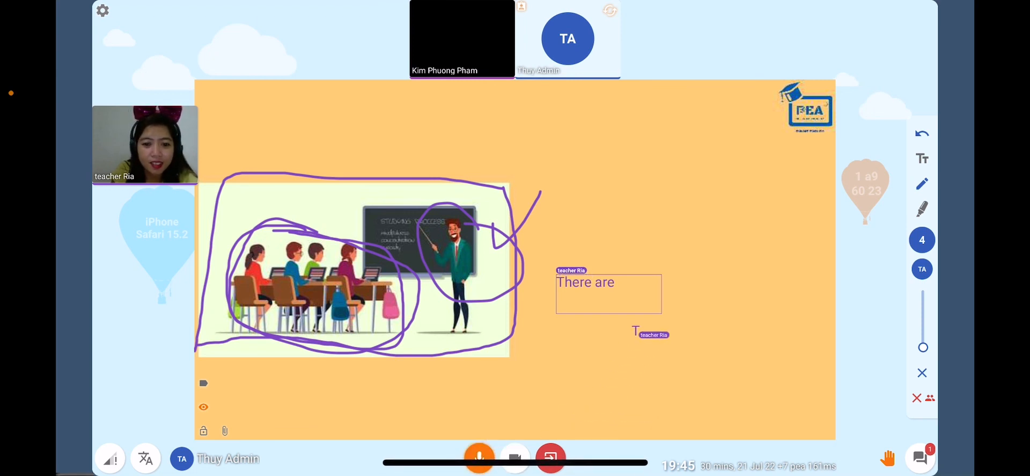
pyautogui.write('students')
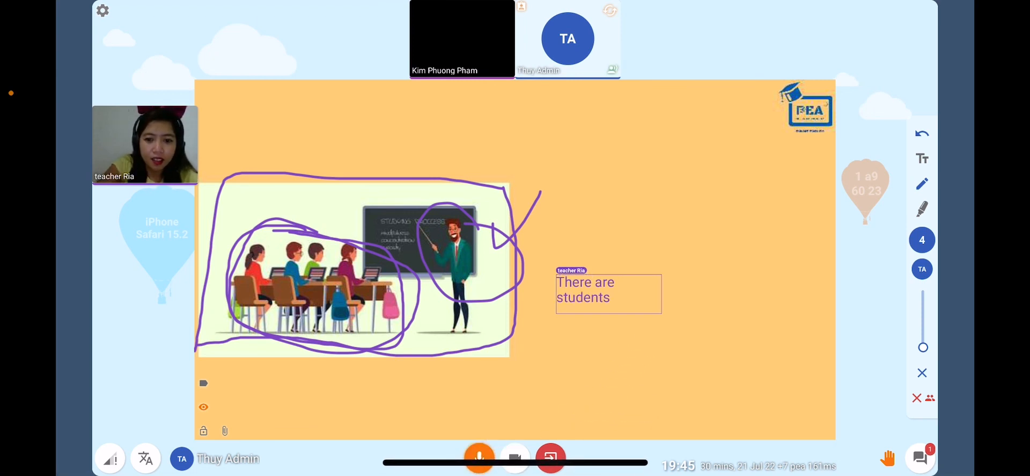